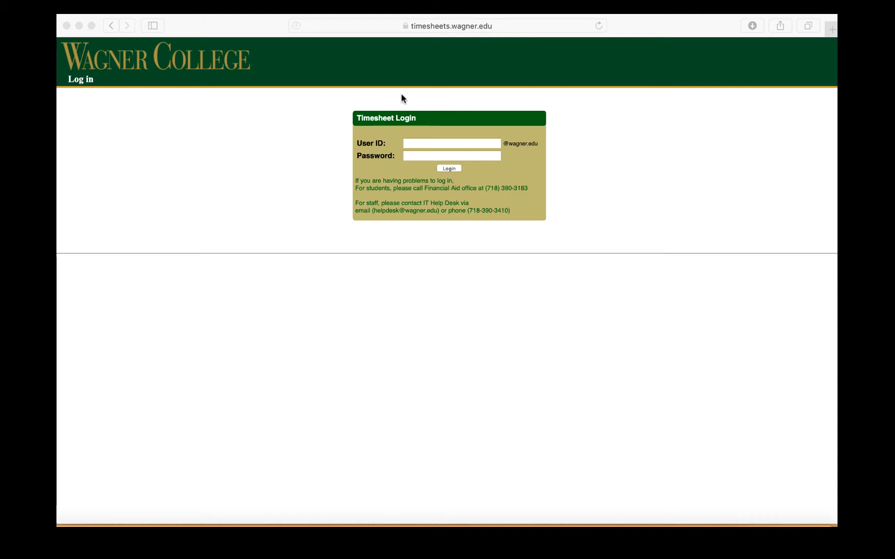
Log in with user ID 'christ' and decline saving the password in Safari
click(451, 144)
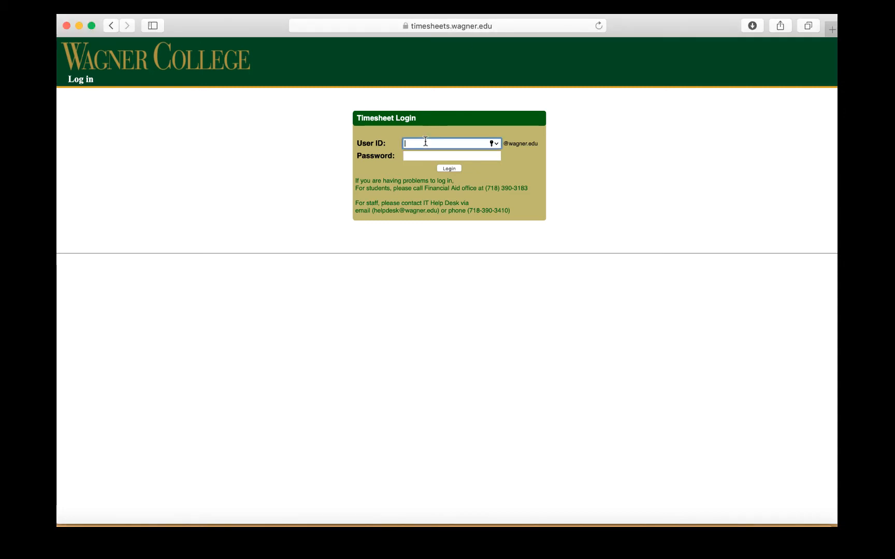
text(christina.dempsey)
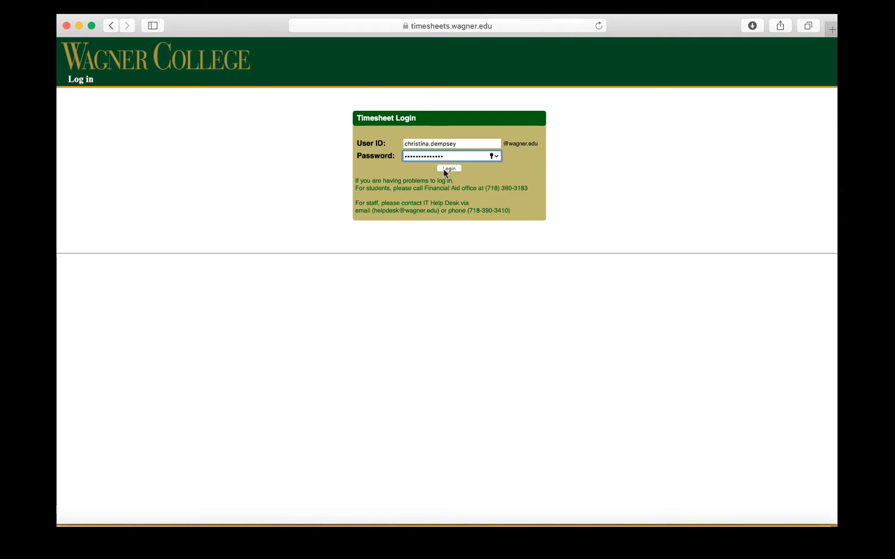
click(448, 169)
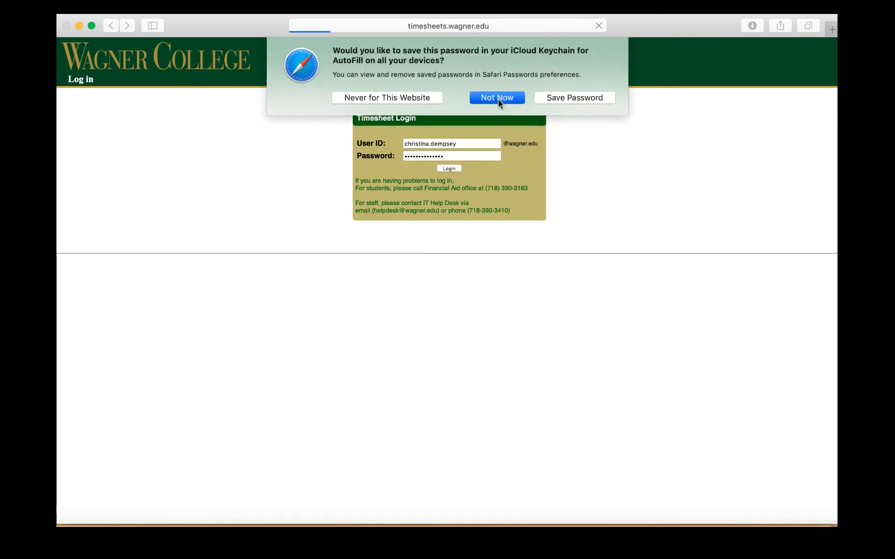
click(496, 97)
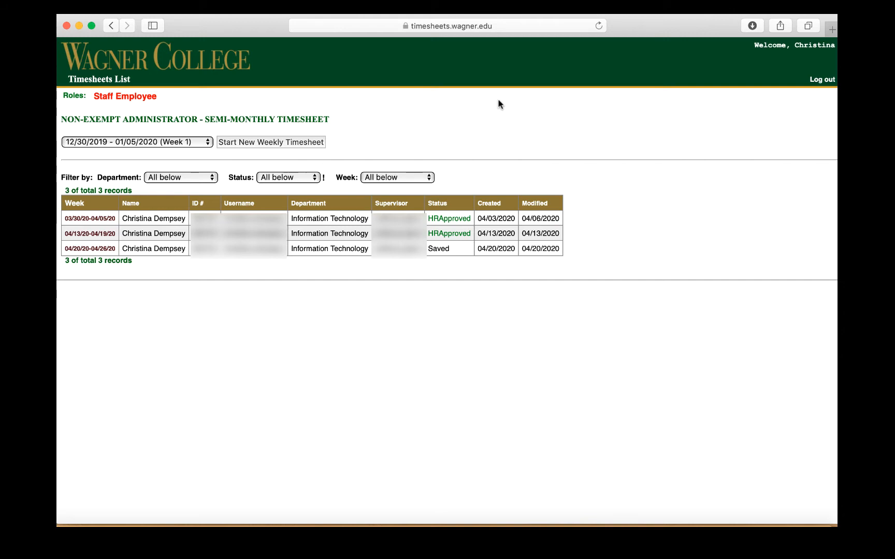
mouse_move(531, 318)
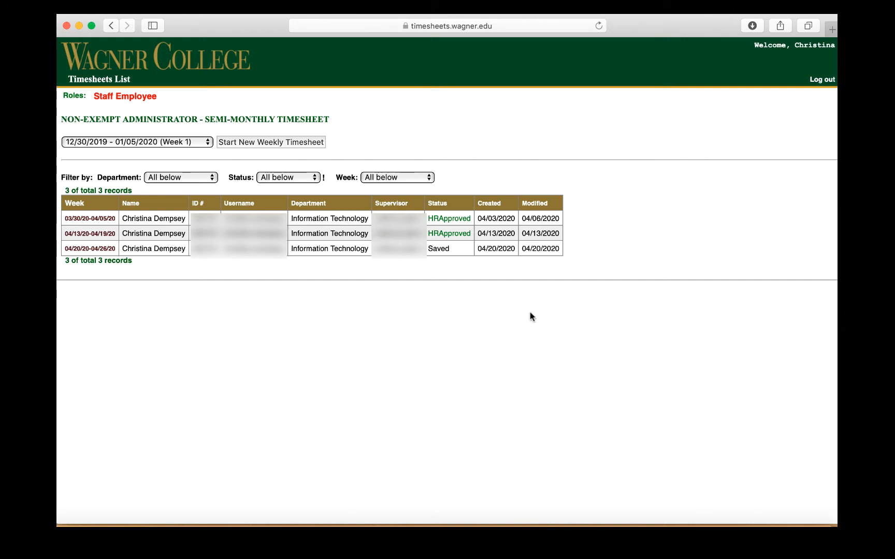
mouse_move(172, 117)
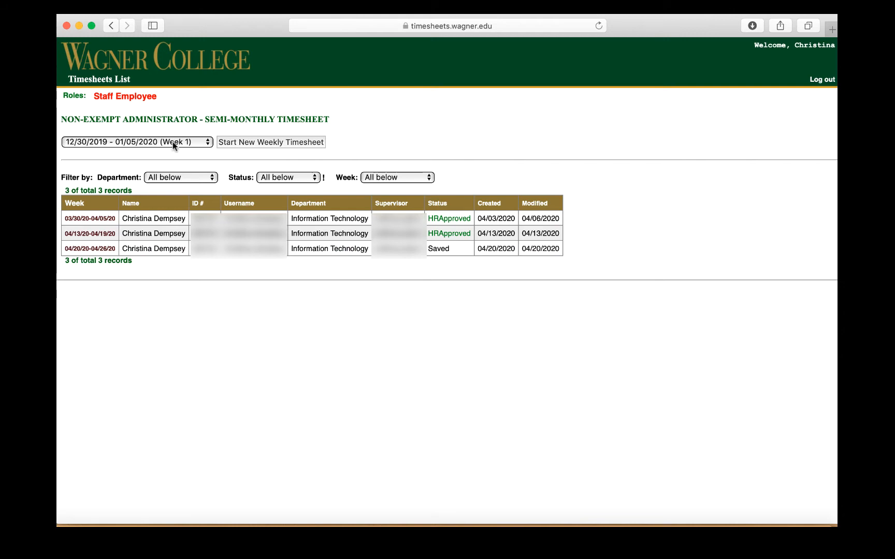
Start a new weekly timesheet for week 04/06/2020 - 04/12/2020 (Week 15)
click(138, 141)
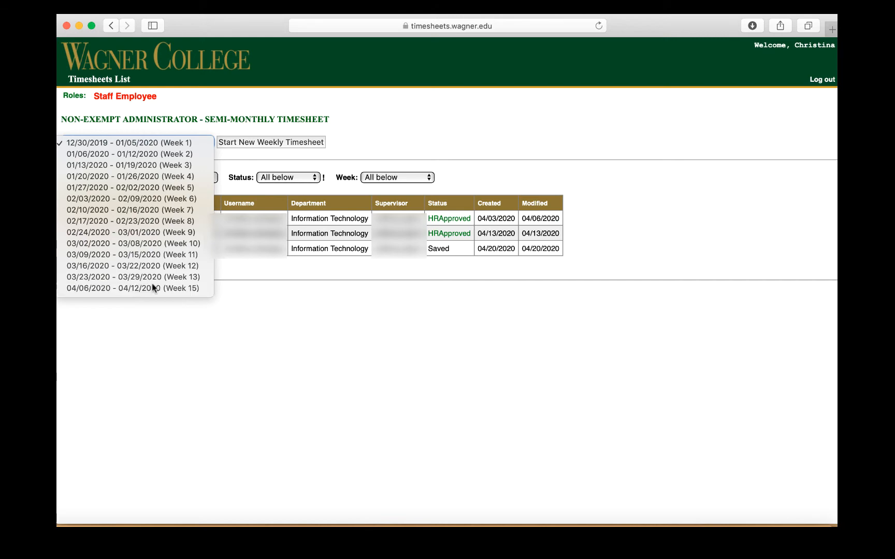
click(133, 289)
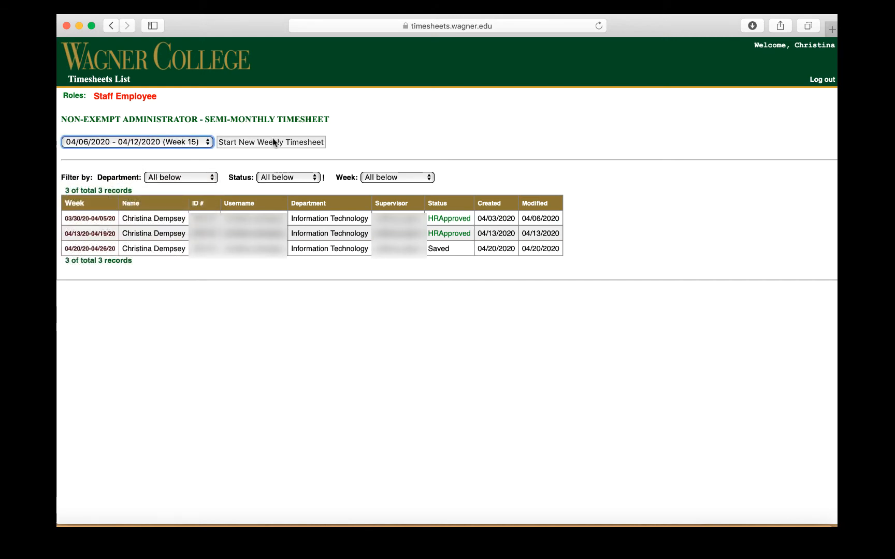
click(270, 142)
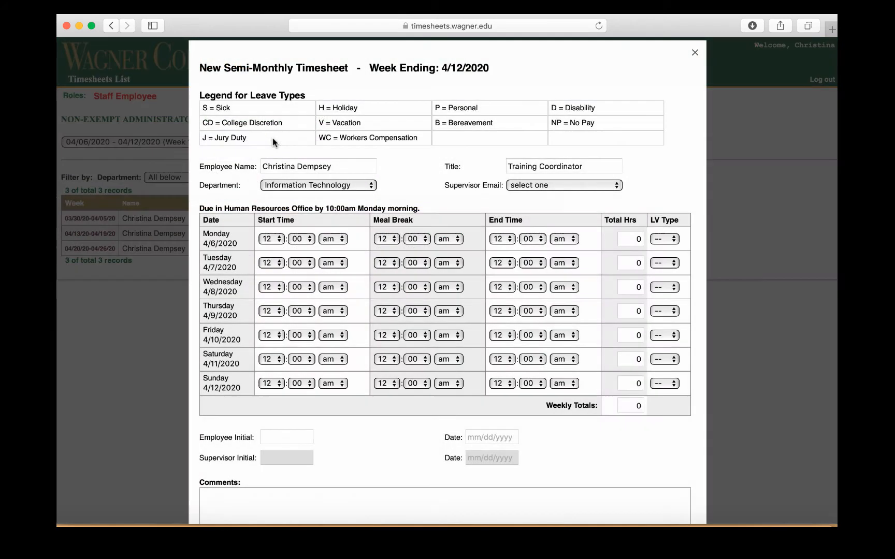
click(317, 166)
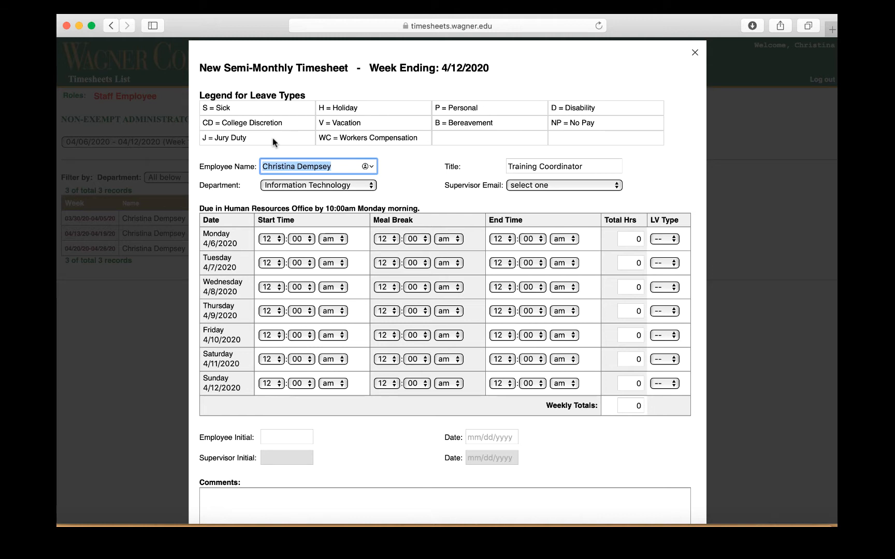
mouse_move(436, 78)
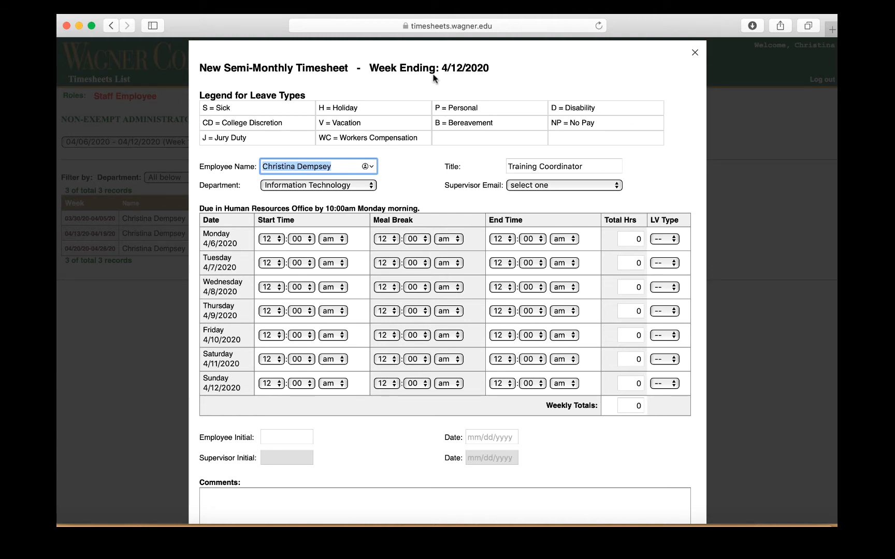
mouse_move(288, 100)
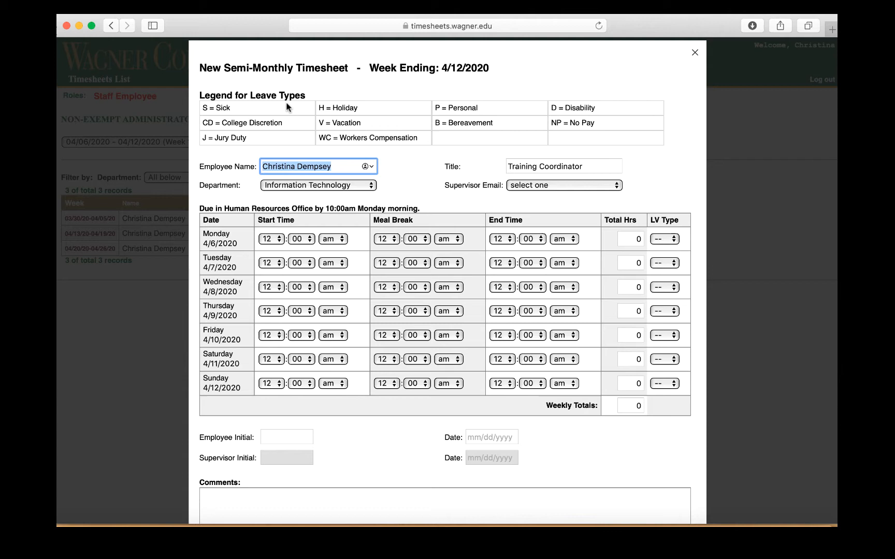
mouse_move(265, 104)
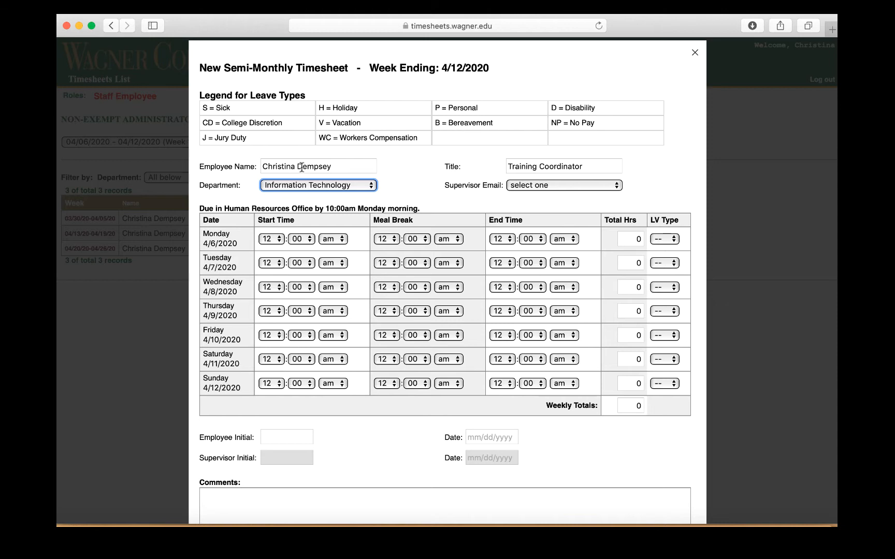
mouse_move(302, 198)
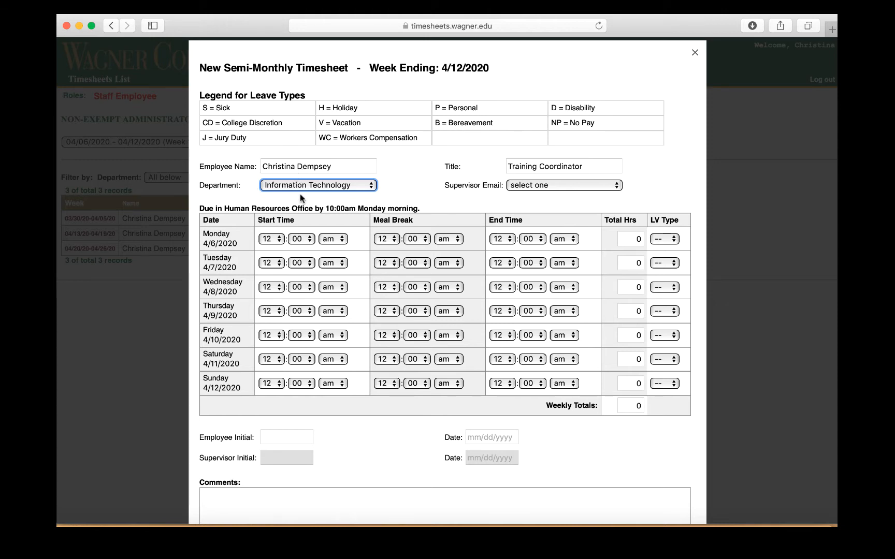
click(318, 185)
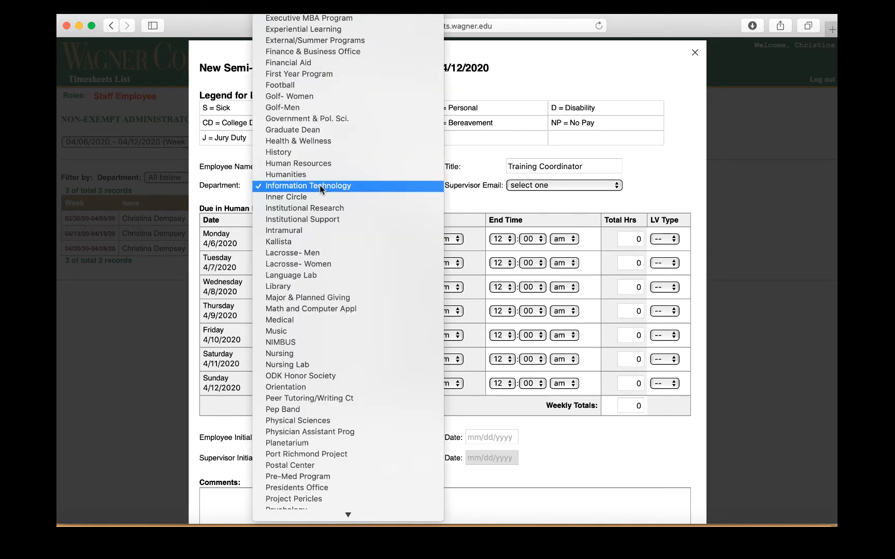
click(309, 185)
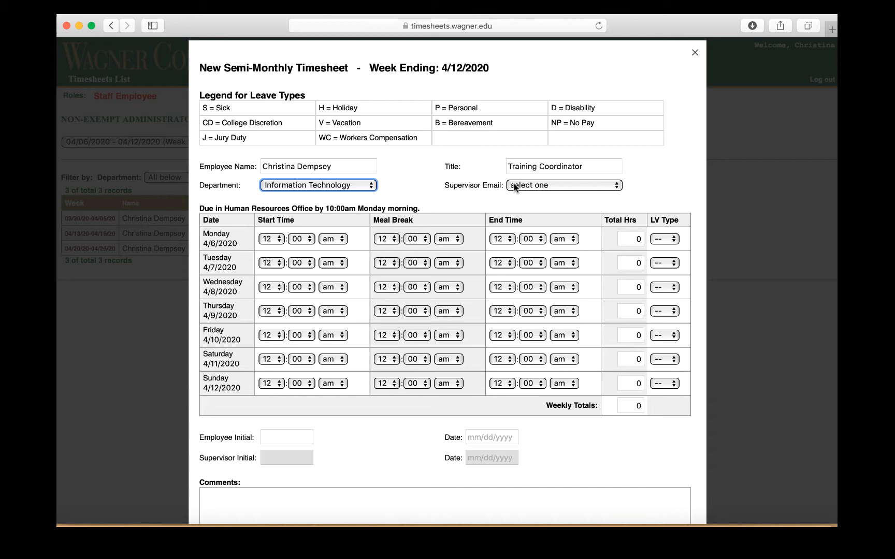
mouse_move(532, 192)
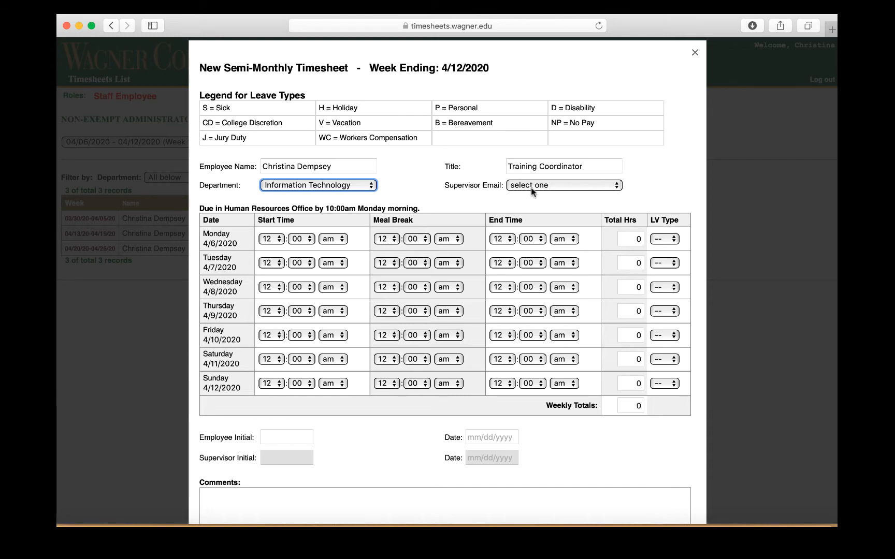
mouse_move(260, 301)
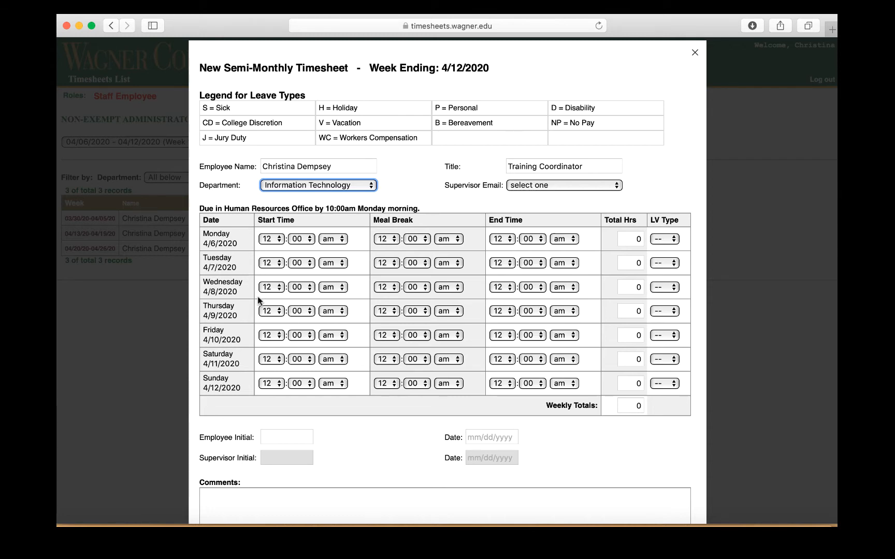
mouse_move(299, 253)
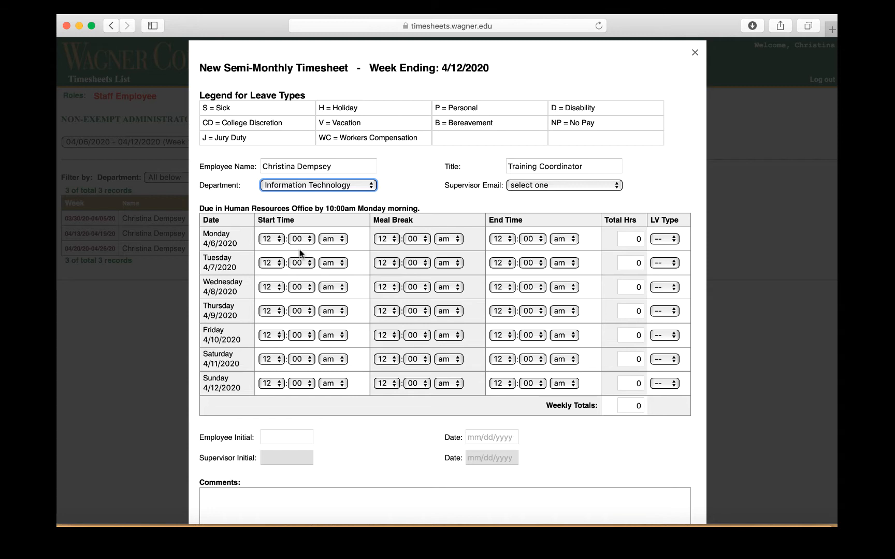
mouse_move(334, 254)
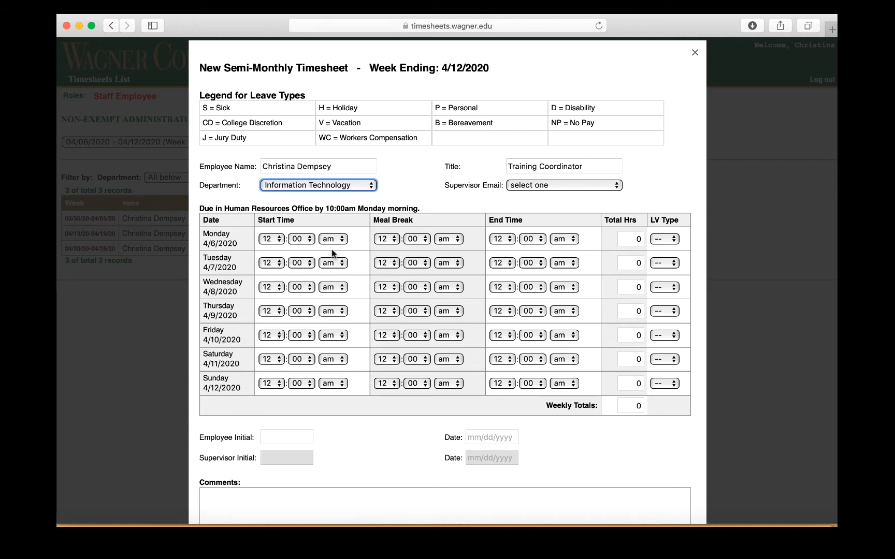
mouse_move(496, 231)
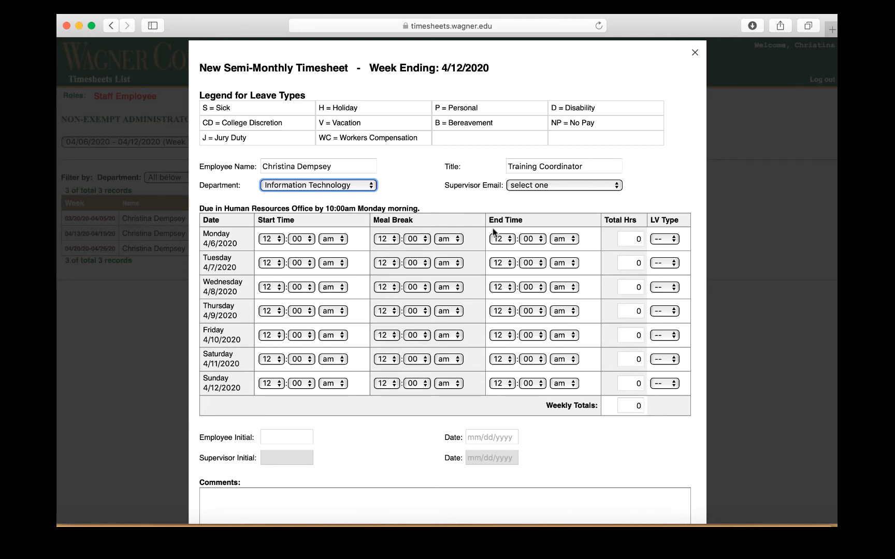
Set Monday's meal break to 12:00 pm and end time to 4:30 pm
click(272, 239)
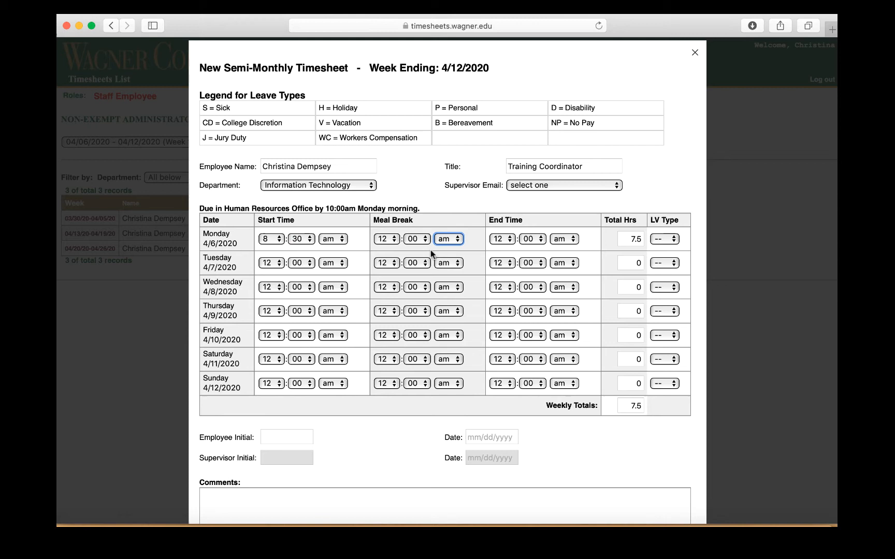
mouse_move(415, 249)
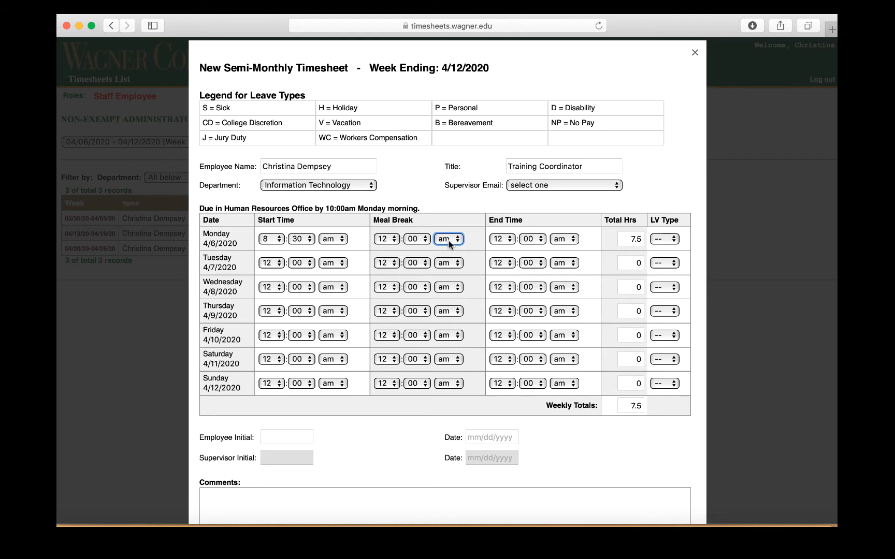
click(448, 238)
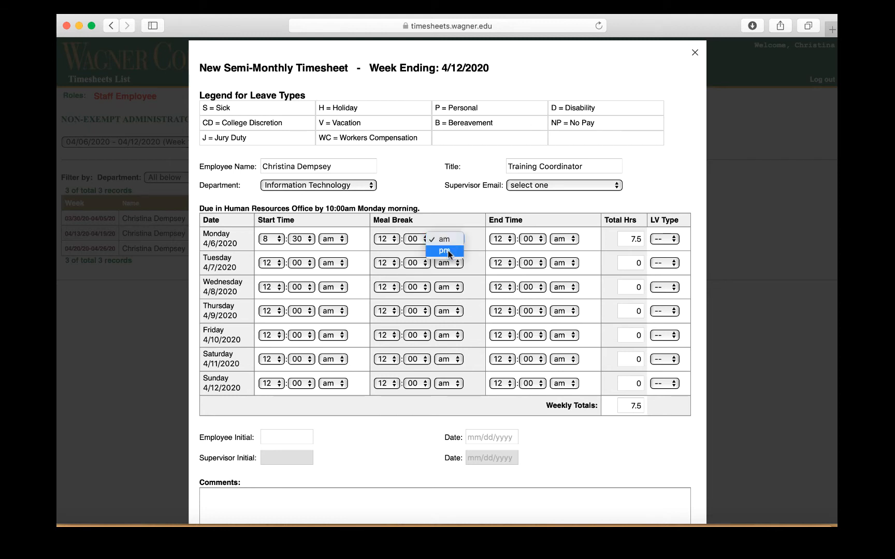
mouse_move(442, 251)
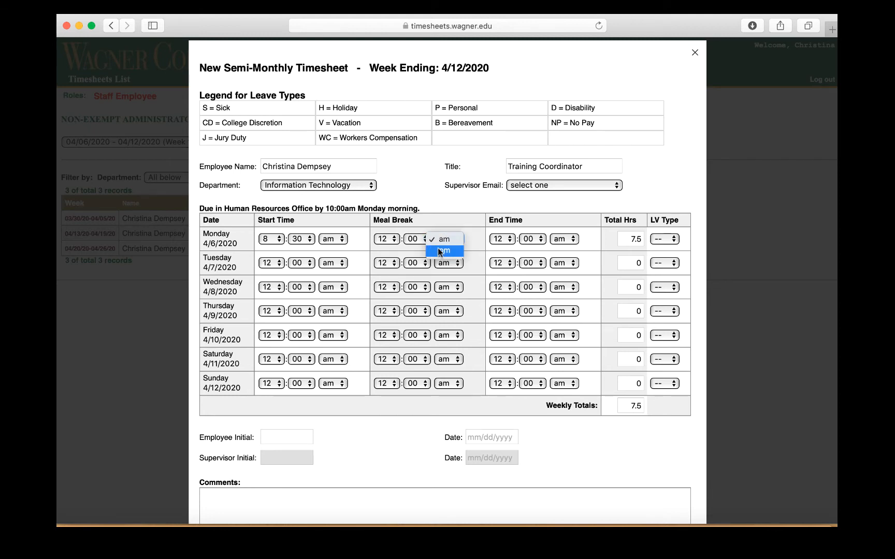
click(442, 252)
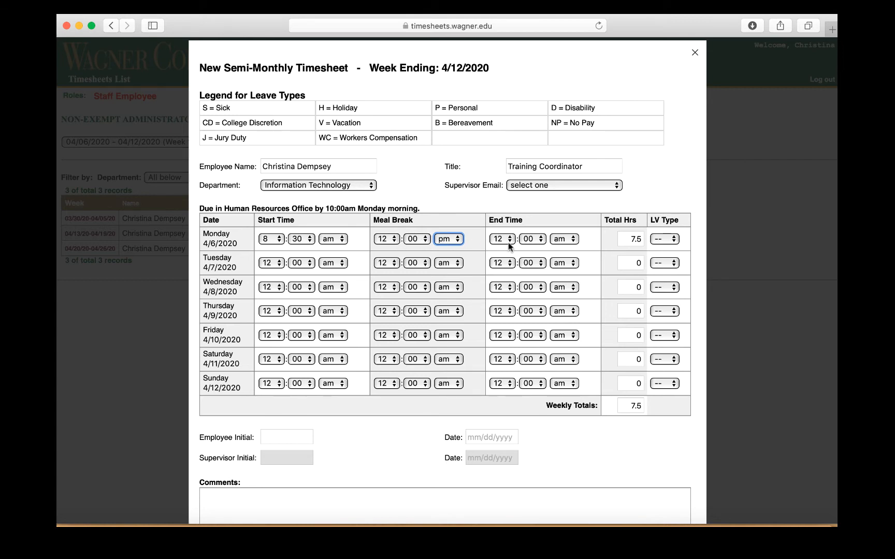
click(502, 239)
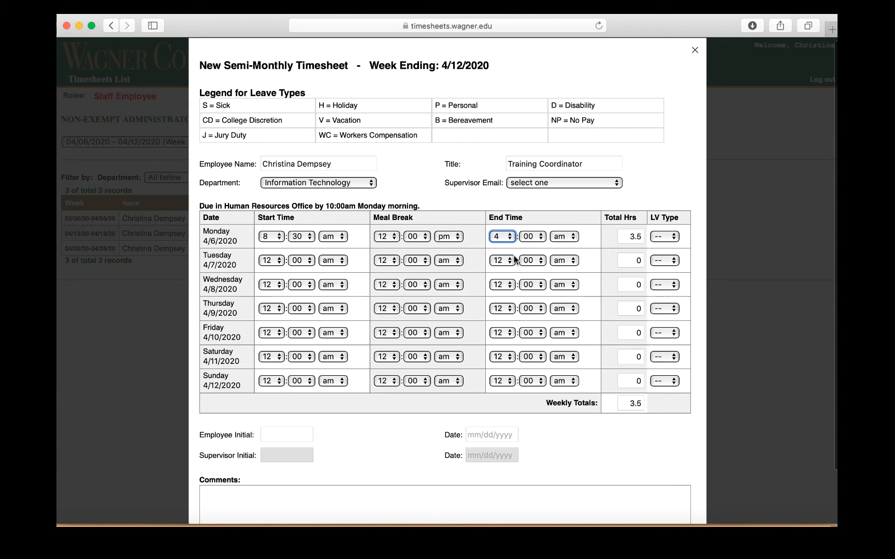
click(541, 234)
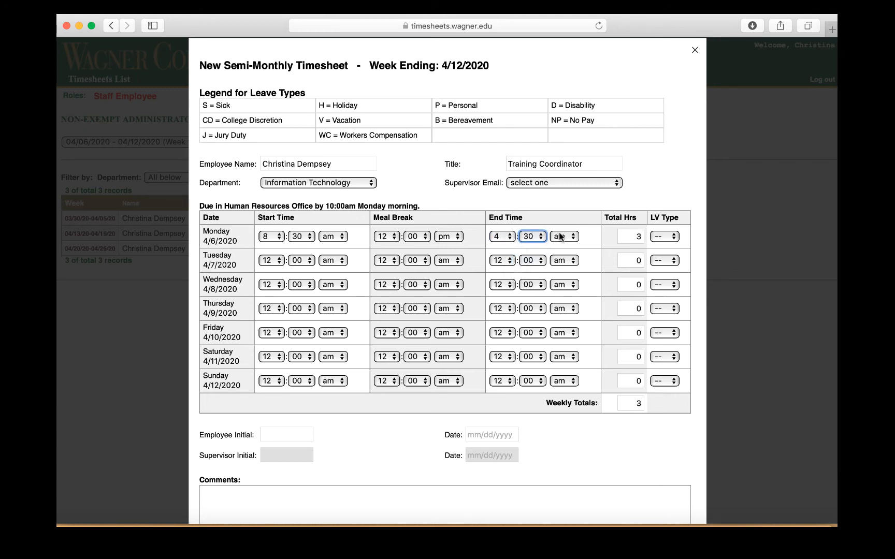
click(563, 236)
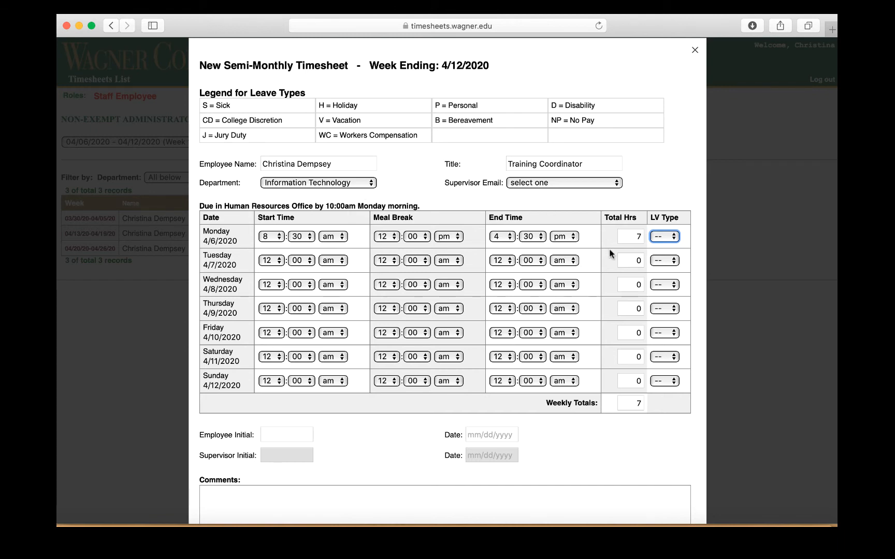
mouse_move(674, 245)
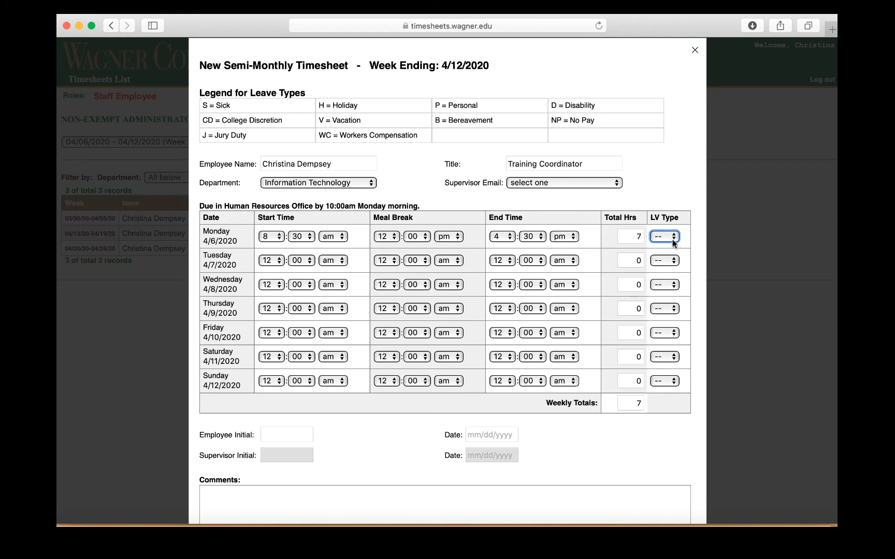
click(664, 236)
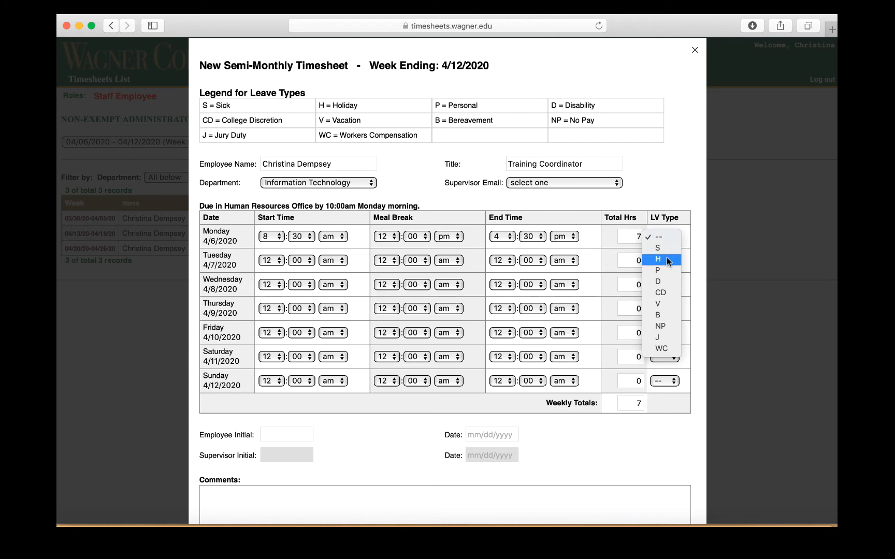
click(657, 237)
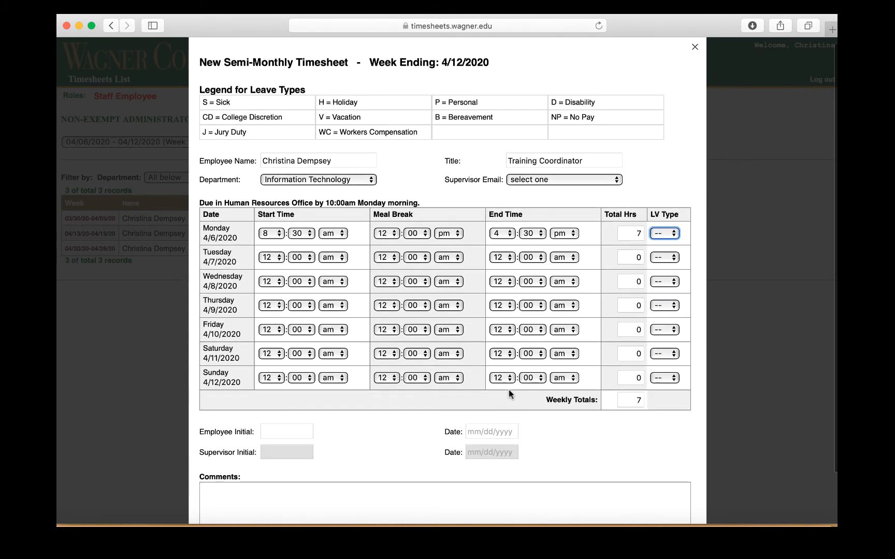
mouse_move(367, 360)
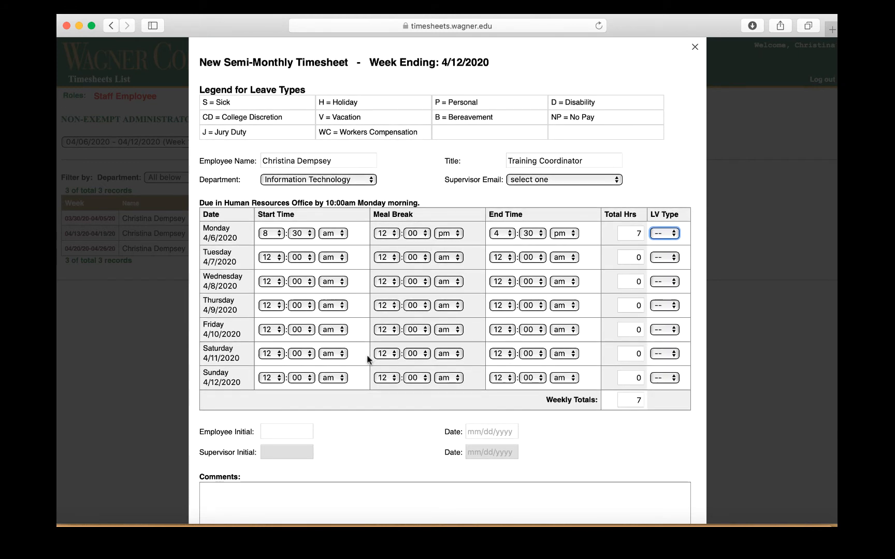
mouse_move(611, 406)
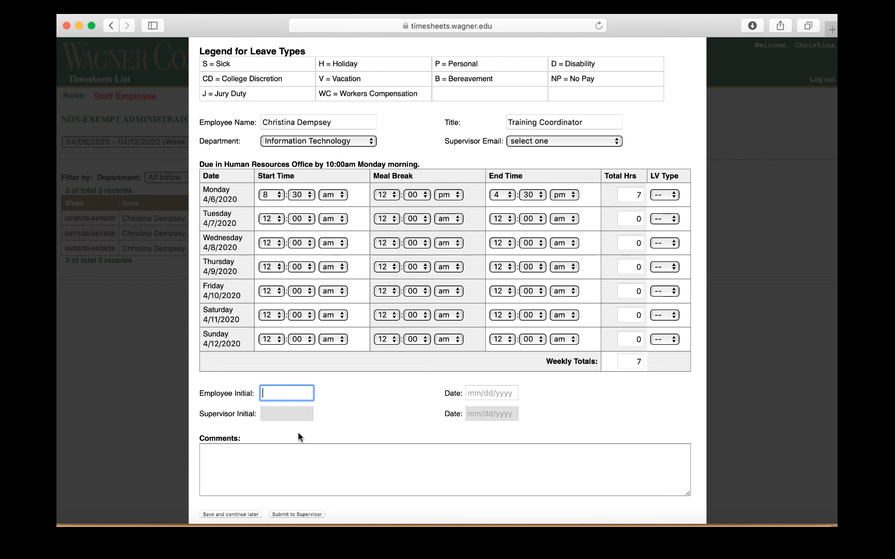
Enter employee initial ABC and pick 04/20/2020 as its date
text(ABC)
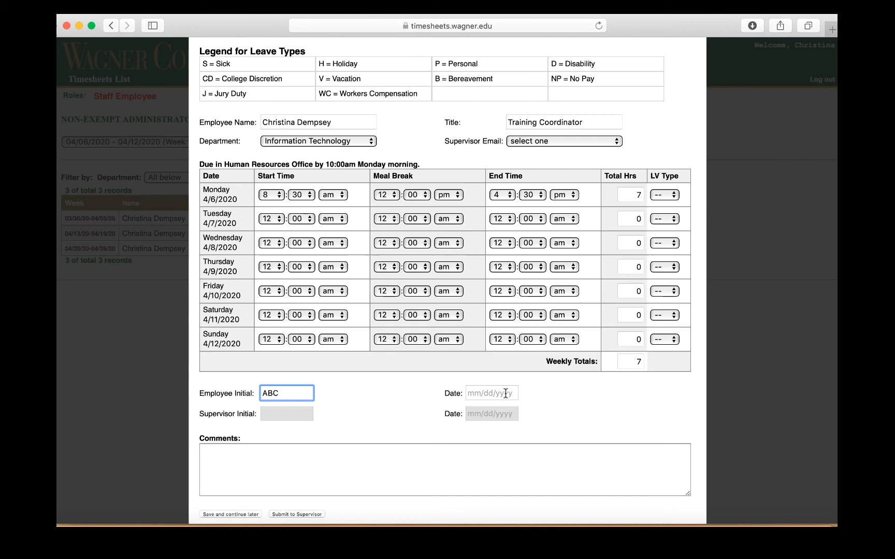
click(490, 393)
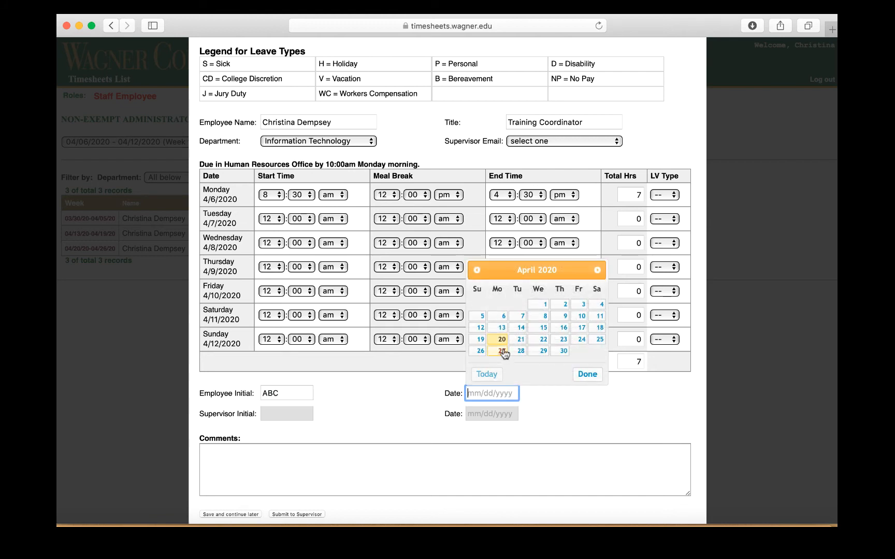
mouse_move(563, 339)
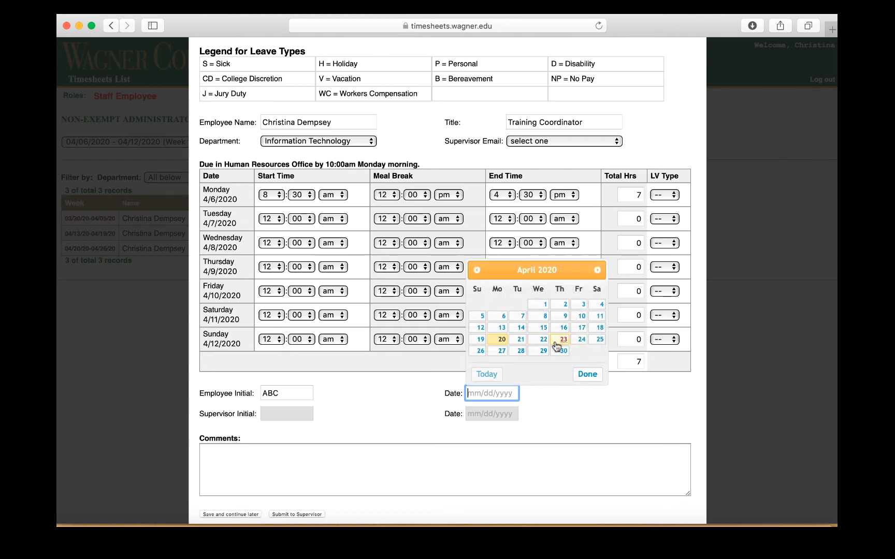
click(501, 339)
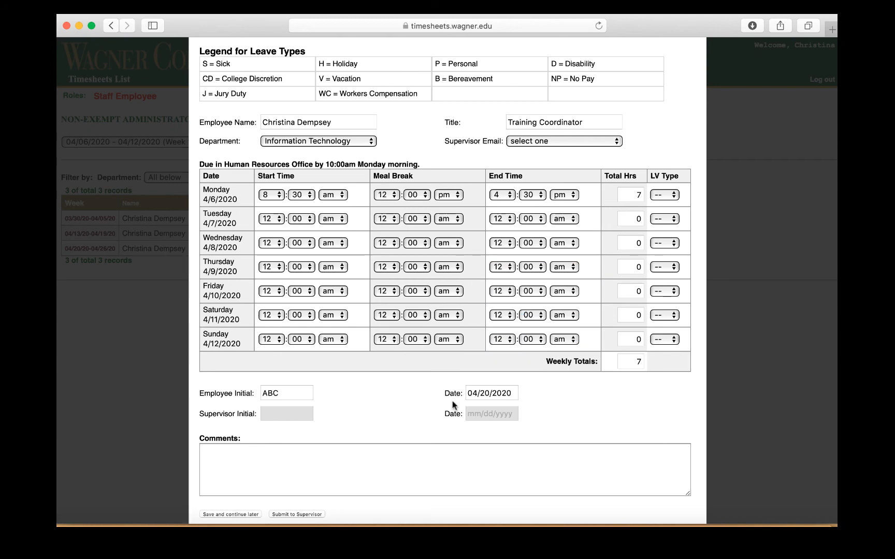
scroll(down, 3)
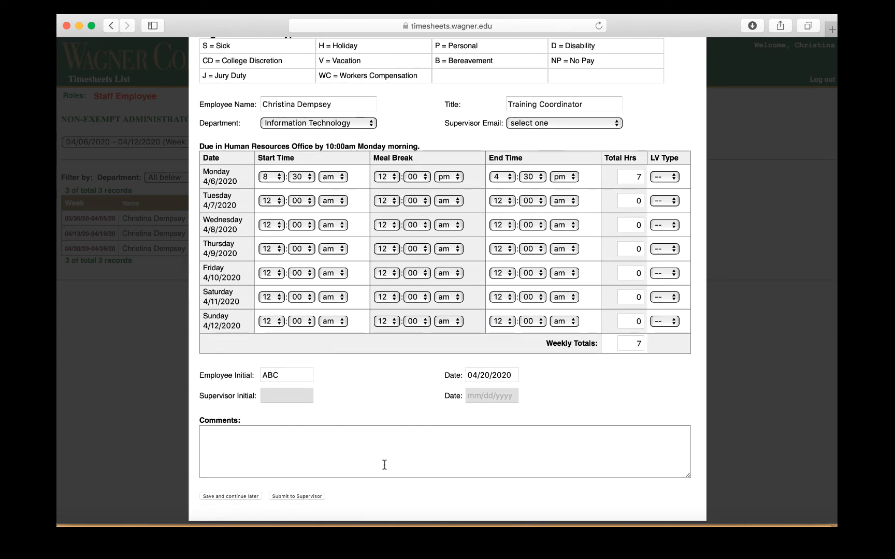
mouse_move(296, 496)
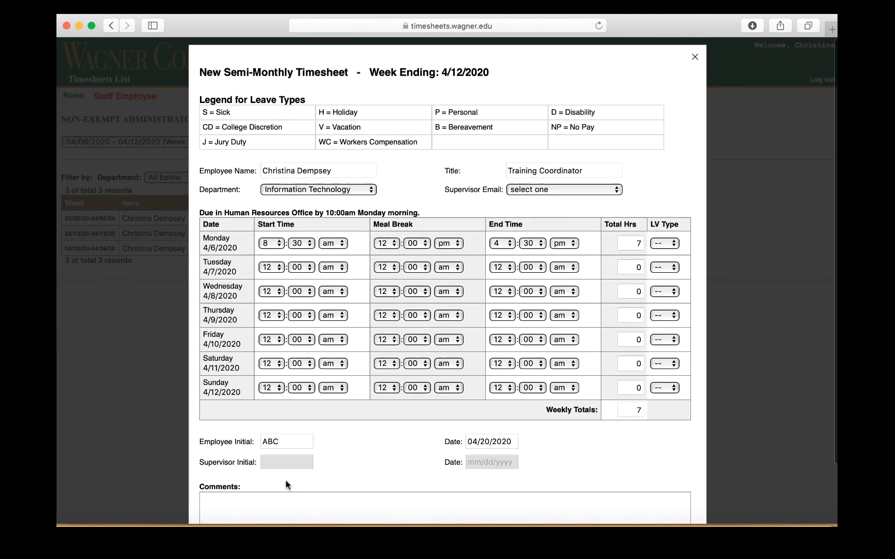
Scroll down the timesheet form toward the save button
scroll(down, 3)
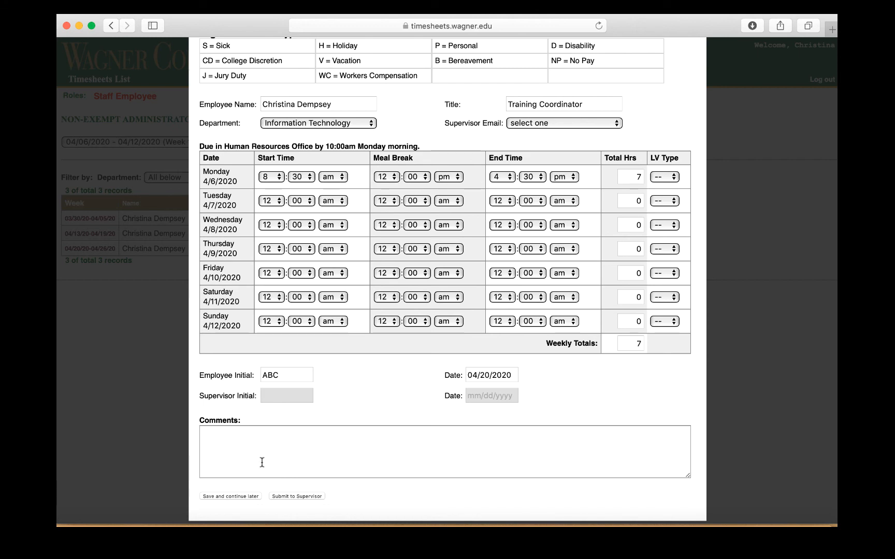
mouse_move(222, 505)
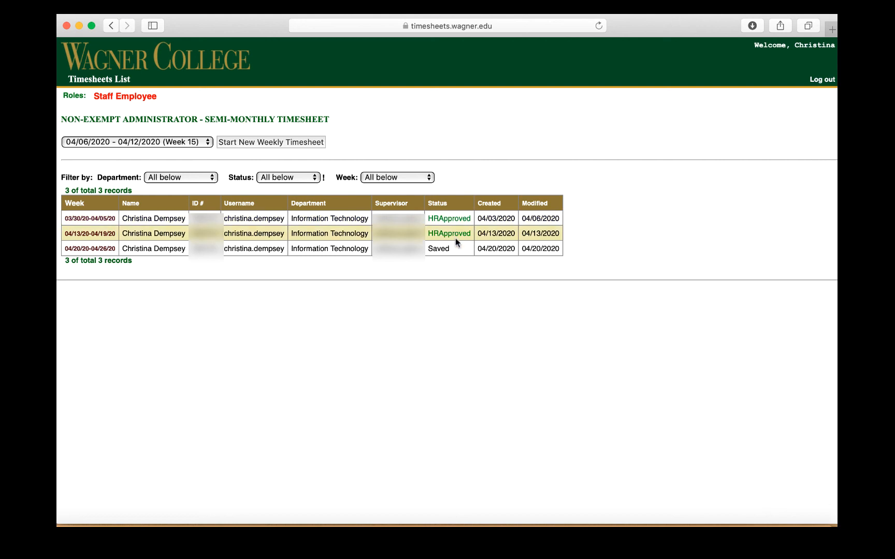
mouse_move(463, 312)
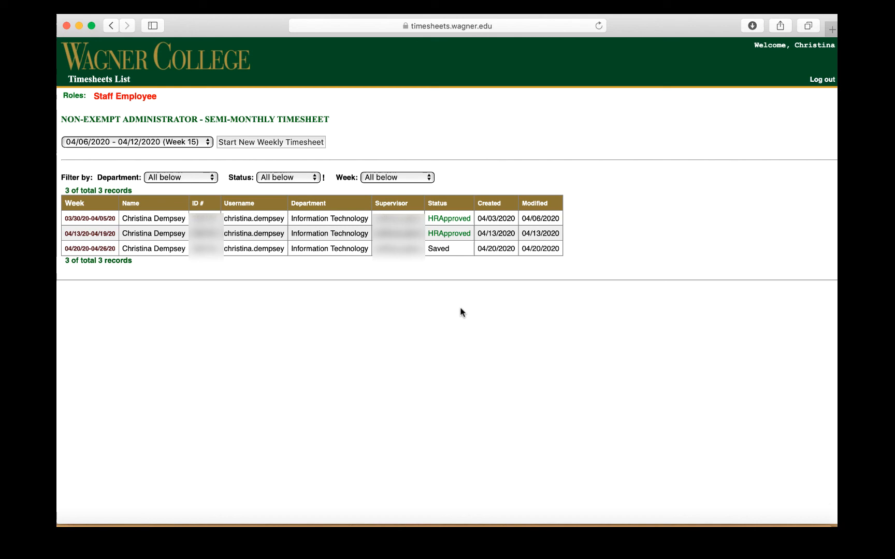